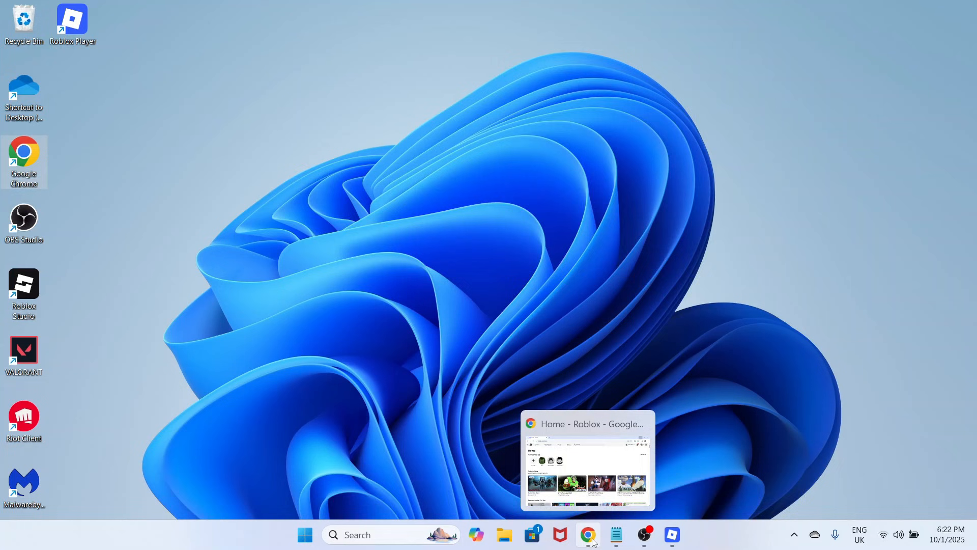
Step: Bring the Chrome window with the Roblox home page to the front
left_click(587, 534)
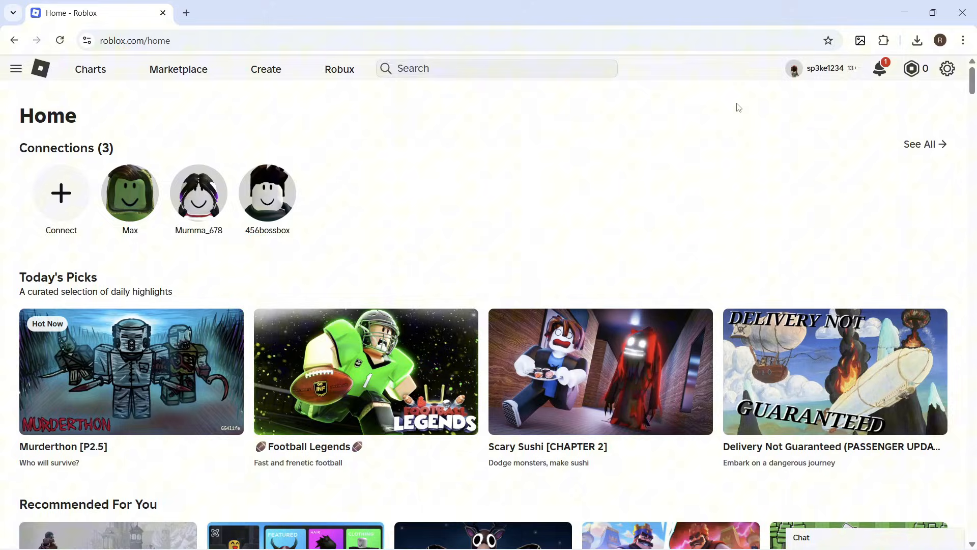
Step: Navigate Create > Creations > Place experience > Monetization > Passes to list its existing passes
left_click(266, 70)
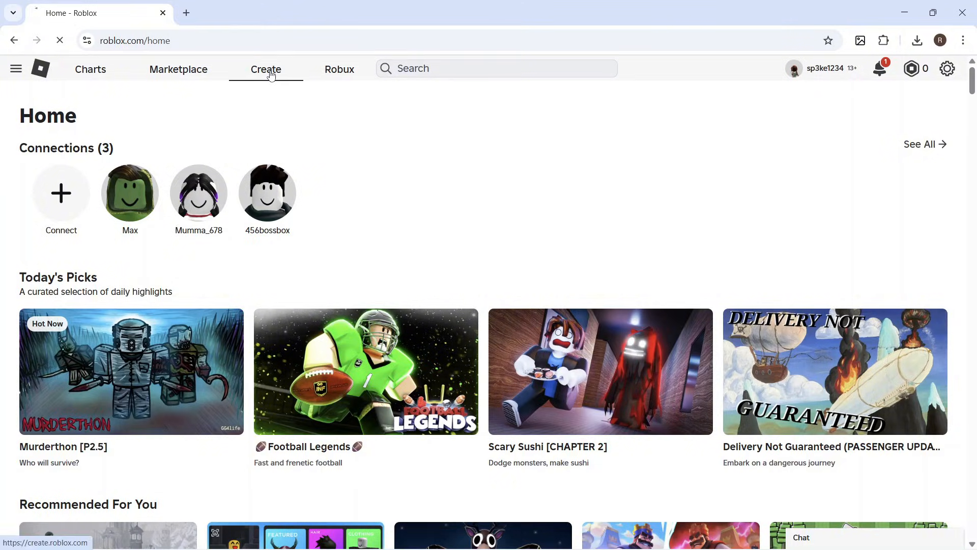
left_click(265, 70)
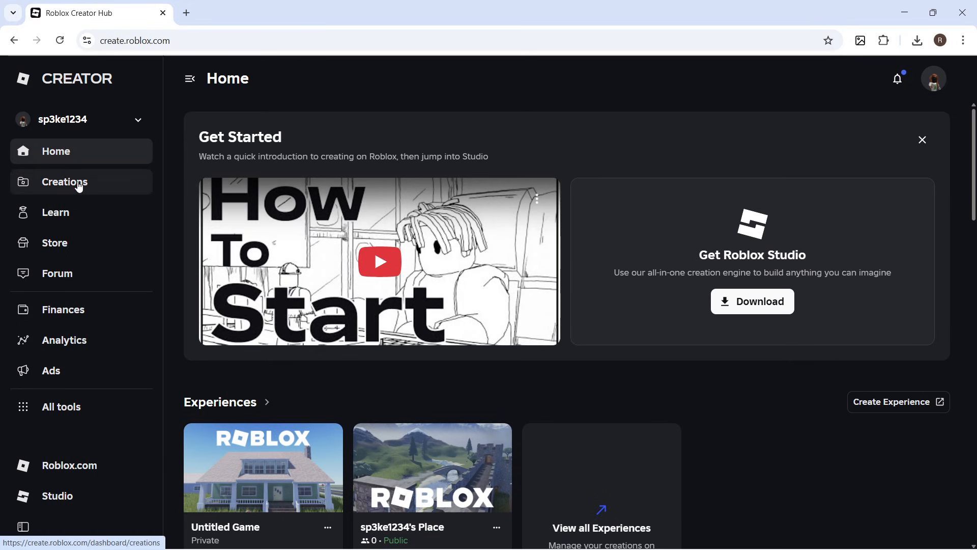
left_click(65, 181)
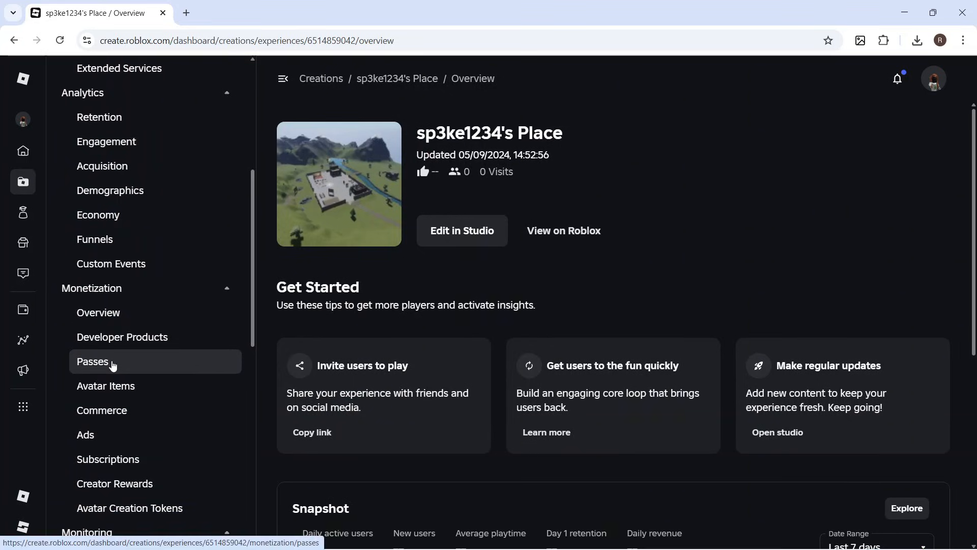
left_click(93, 360)
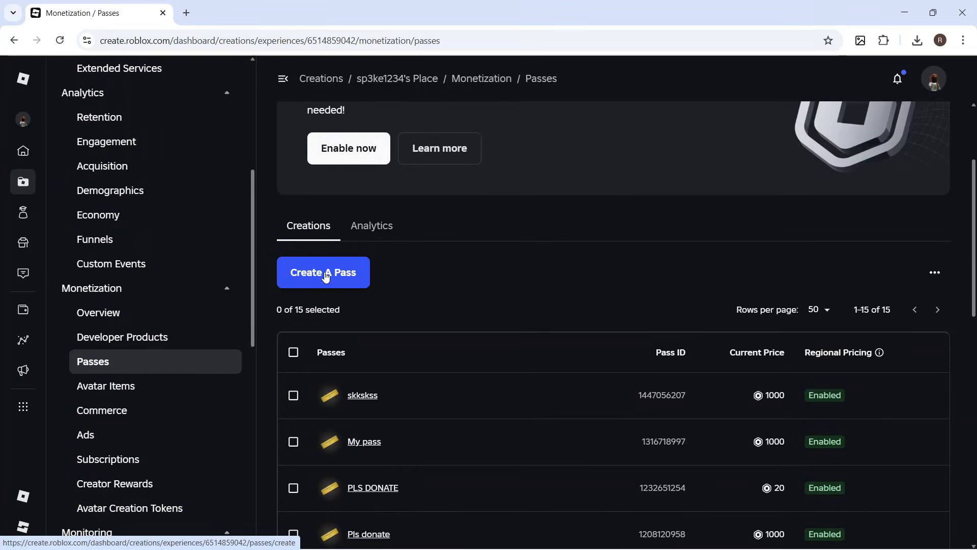
Step: Create a new pass named 'Gamepass', bringing the passes list to 16
left_click(323, 273)
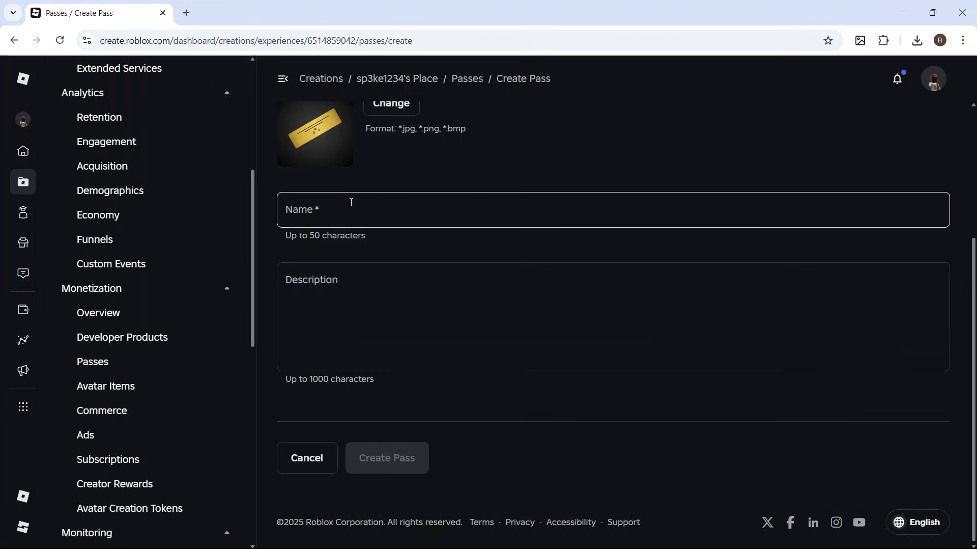
type("Gamepass")
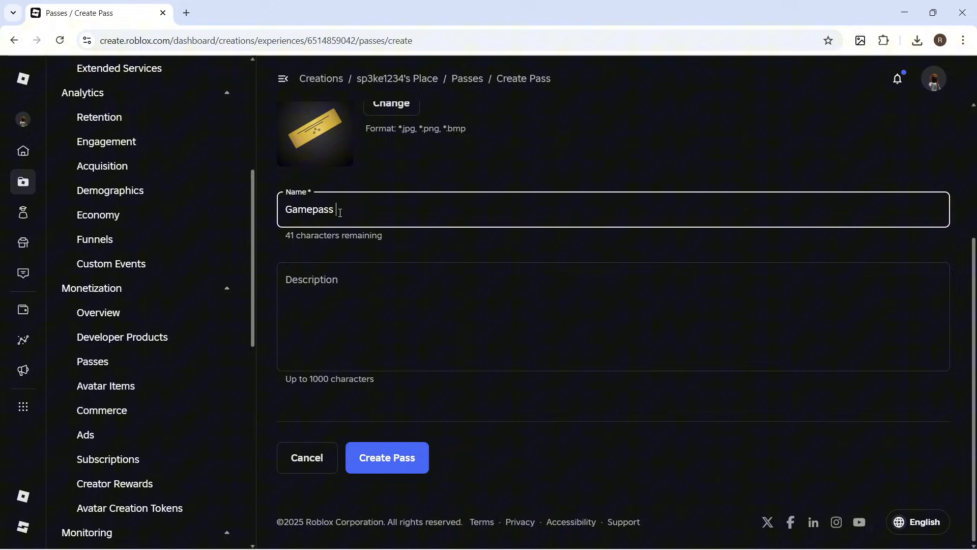
left_click(613, 315)
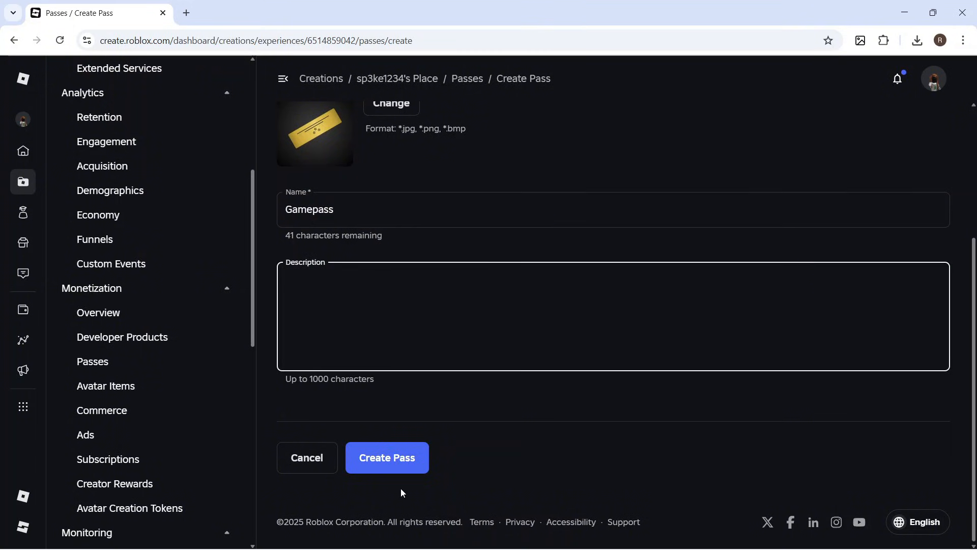
left_click(387, 457)
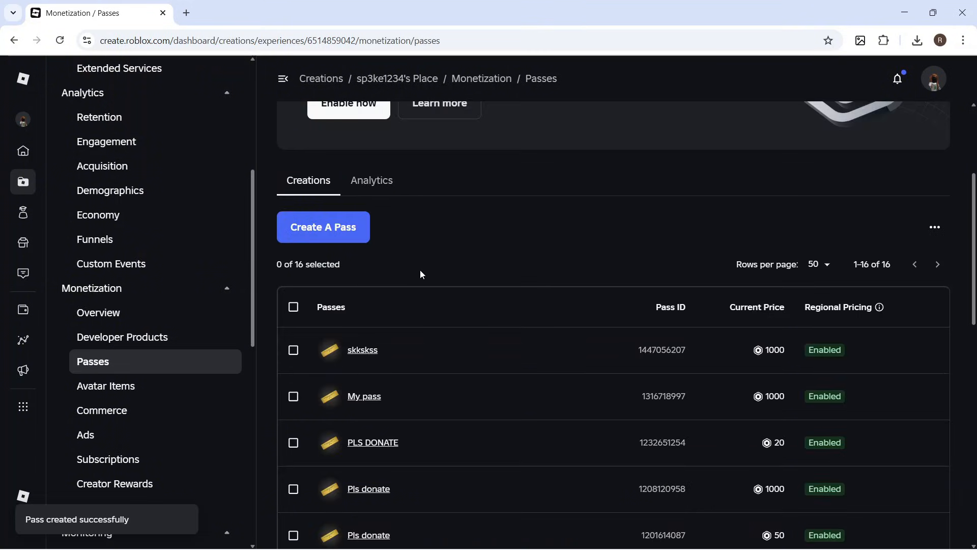
Step: Locate the Gamepass entry in the passes list and show its Sales settings
scroll("down", 3)
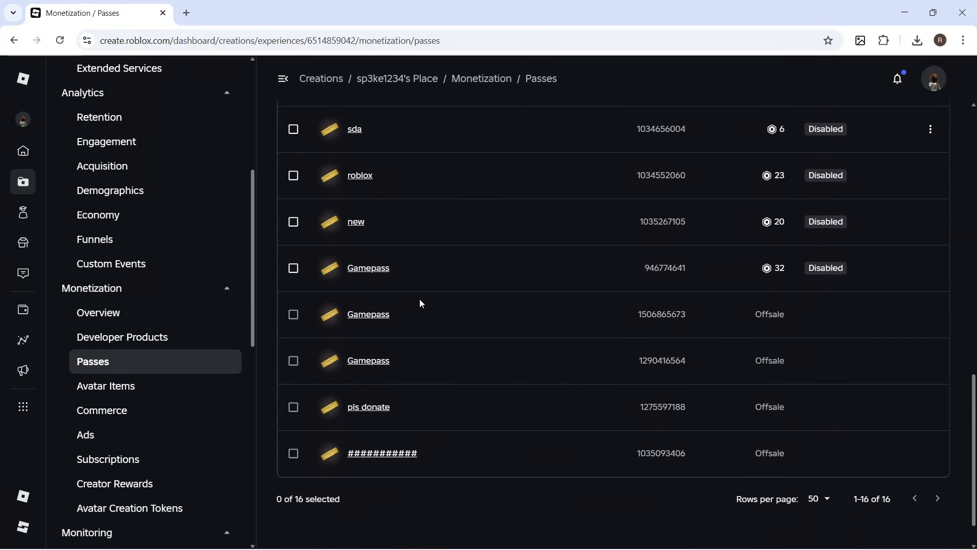
scroll("down", 3)
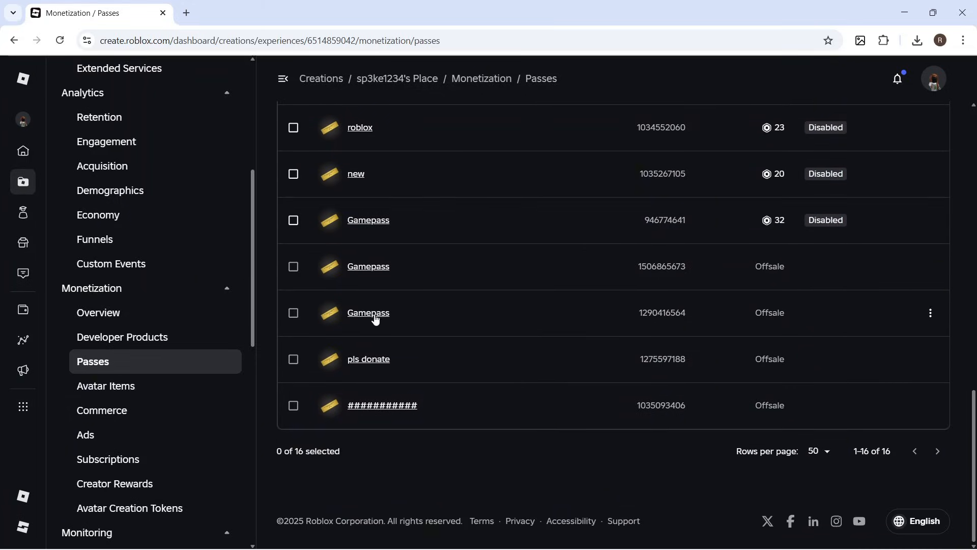
left_click(367, 313)
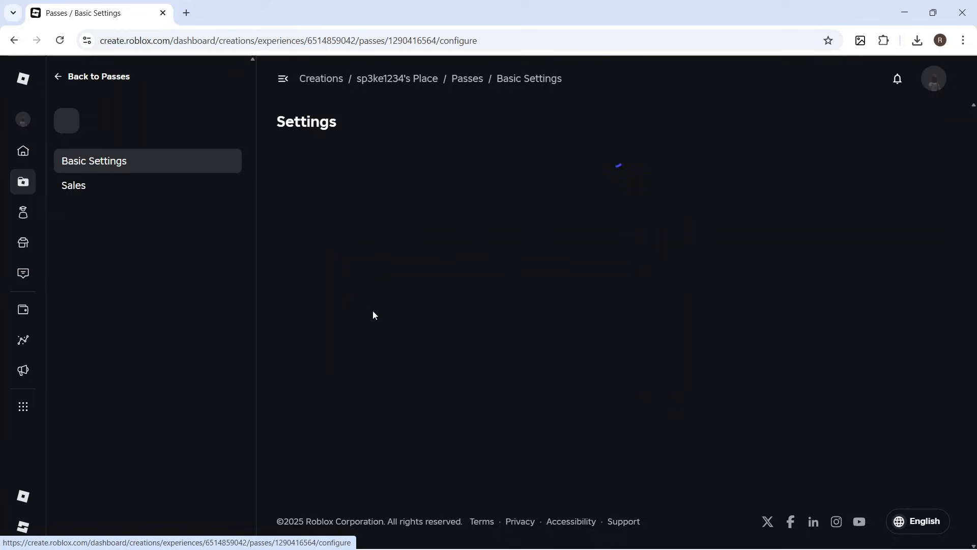
left_click(73, 185)
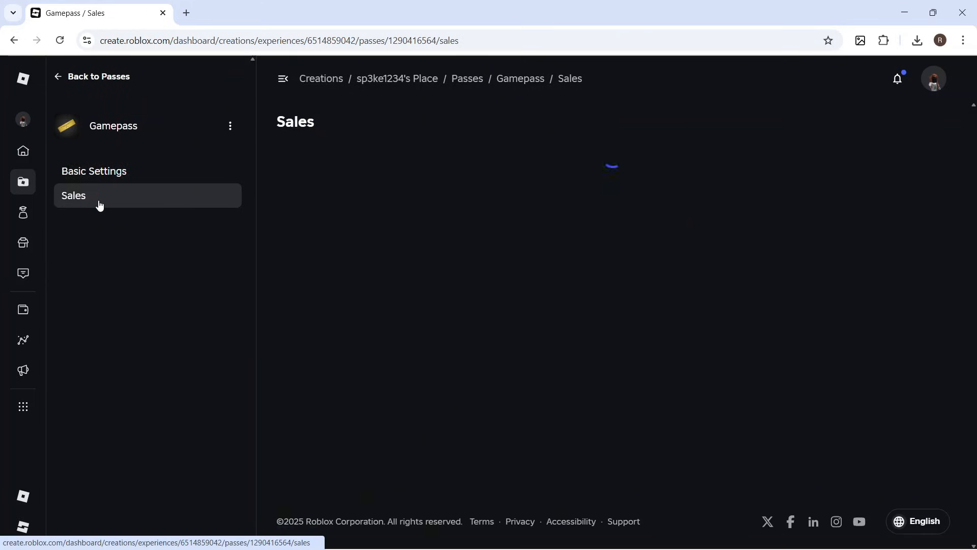
left_click(73, 195)
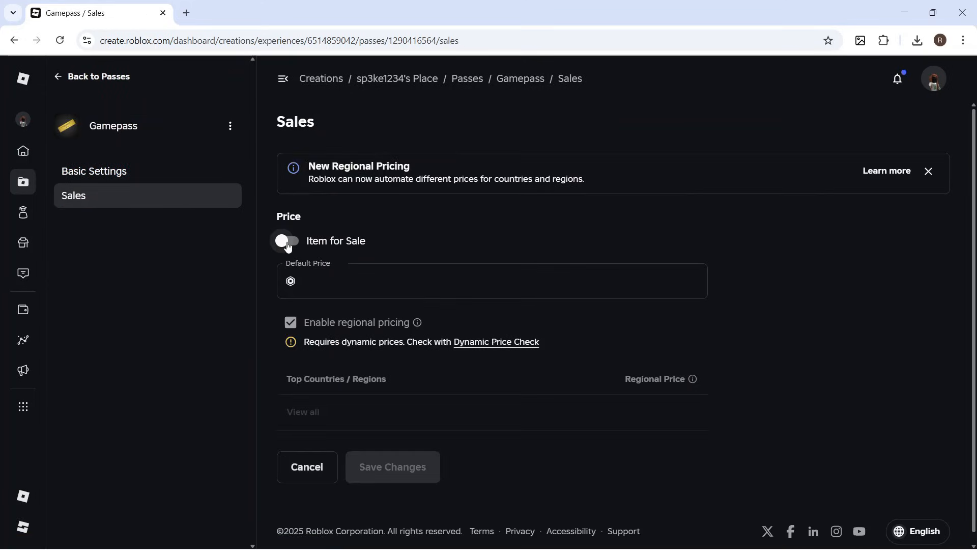
Step: Mark Gamepass as Item for Sale at 100 Robux, save and accept the regional pricing notice
left_click(288, 240)
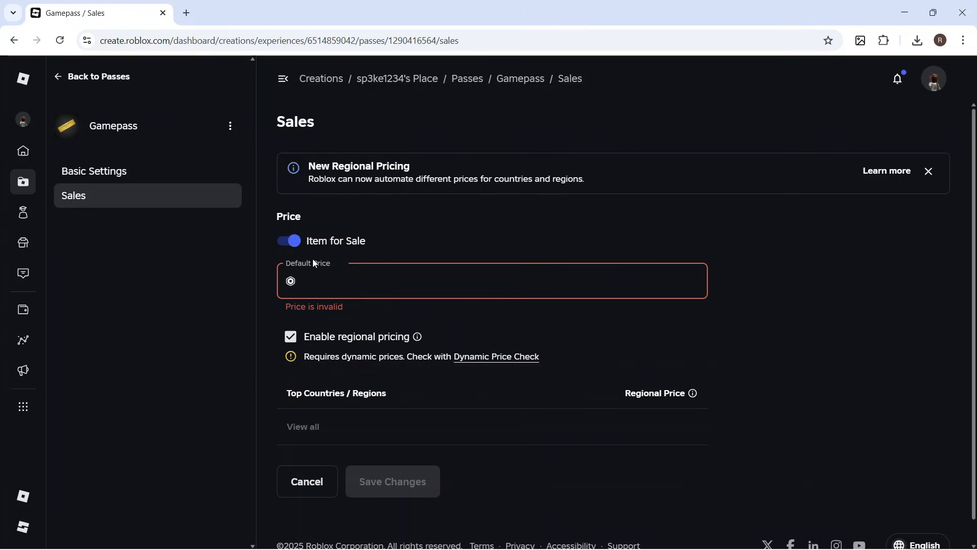
type("100")
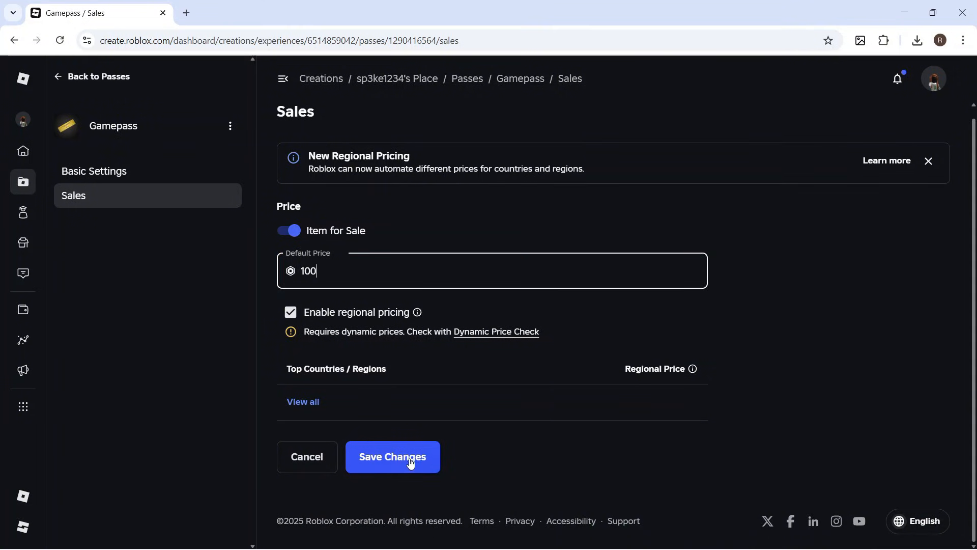
left_click(392, 456)
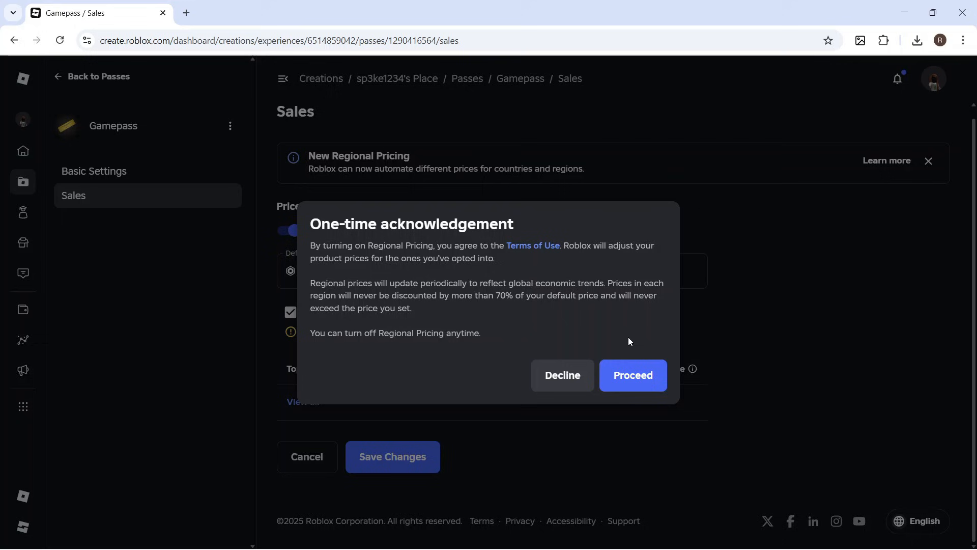
left_click(632, 375)
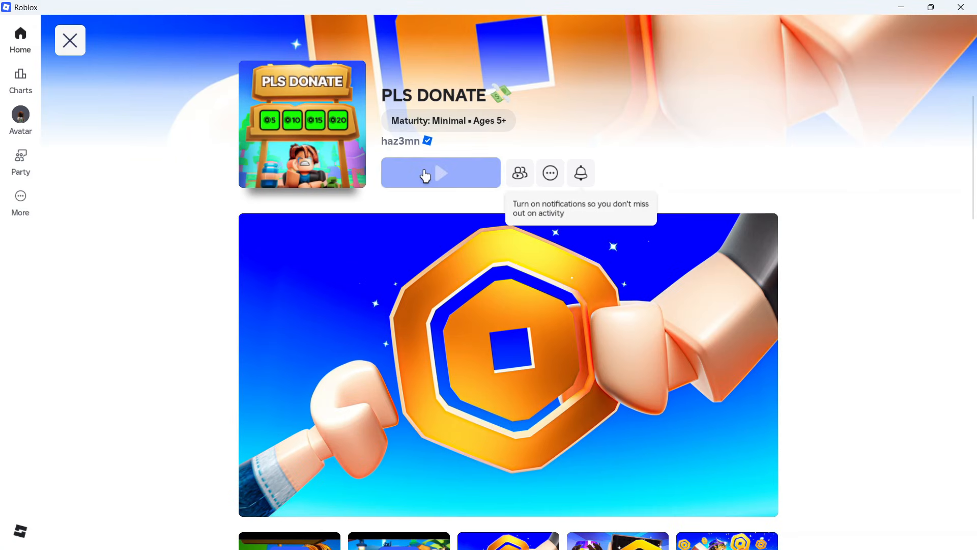
Step: Launch PLS DONATE from its experience page via Play
left_click(440, 173)
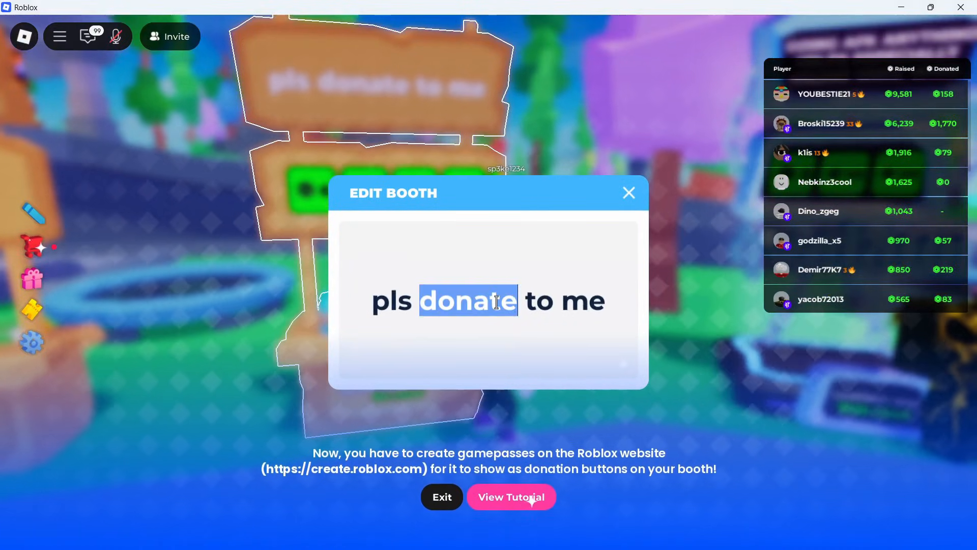
Step: Replace the booth text so the sign reads 'pls donate to me' and close the Edit Booth window
key("Delete")
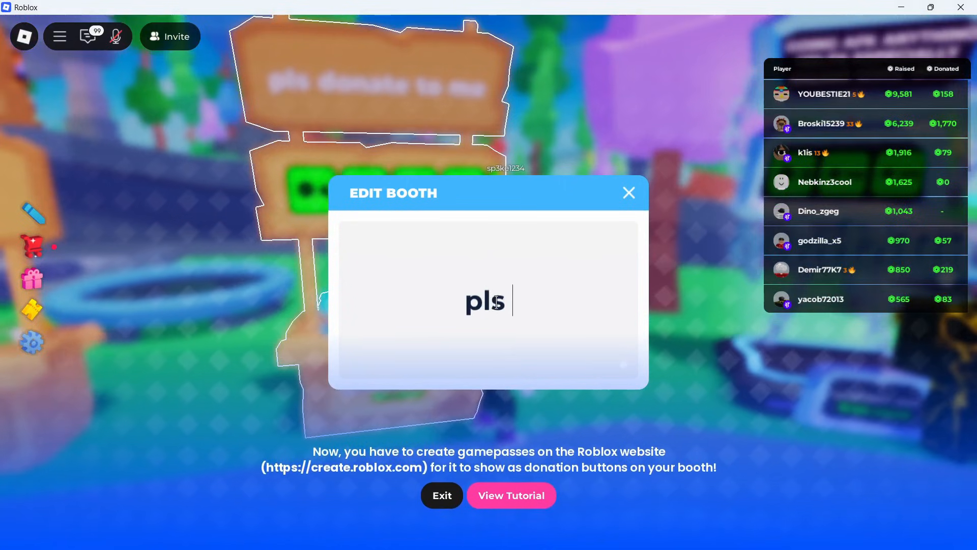
type("donate to m")
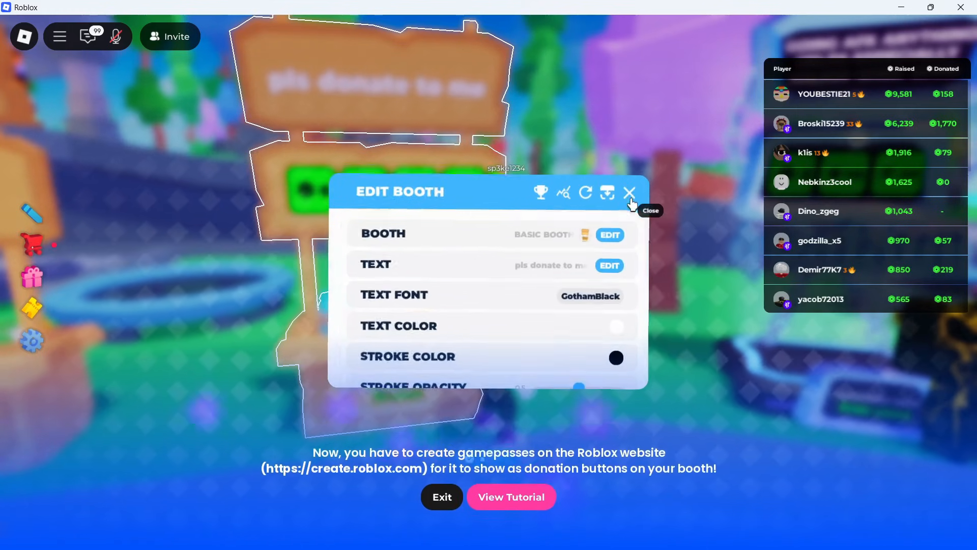
left_click(629, 192)
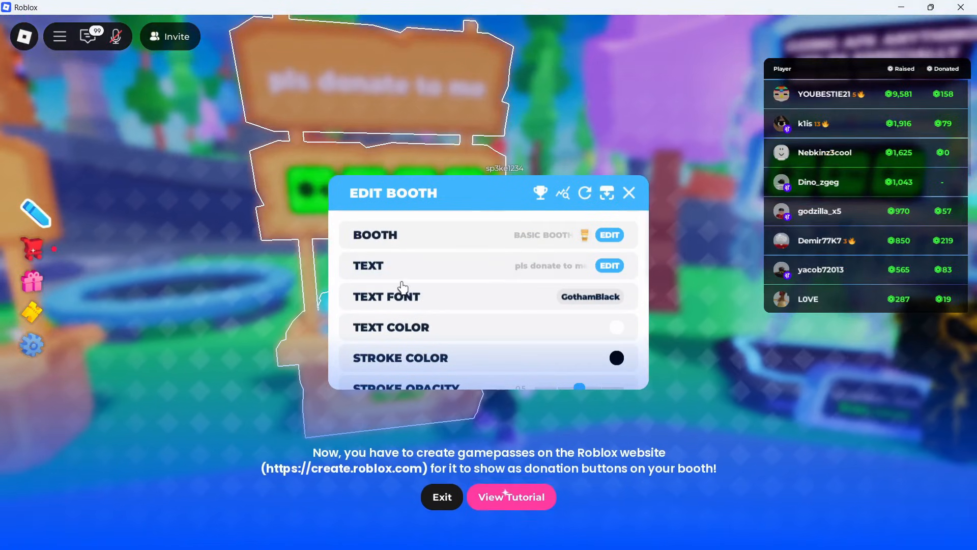
left_click(628, 193)
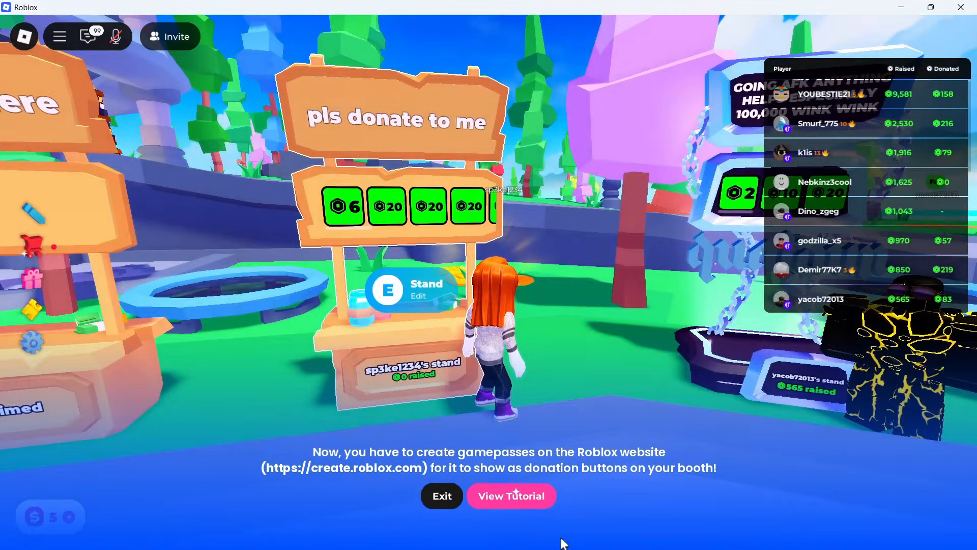